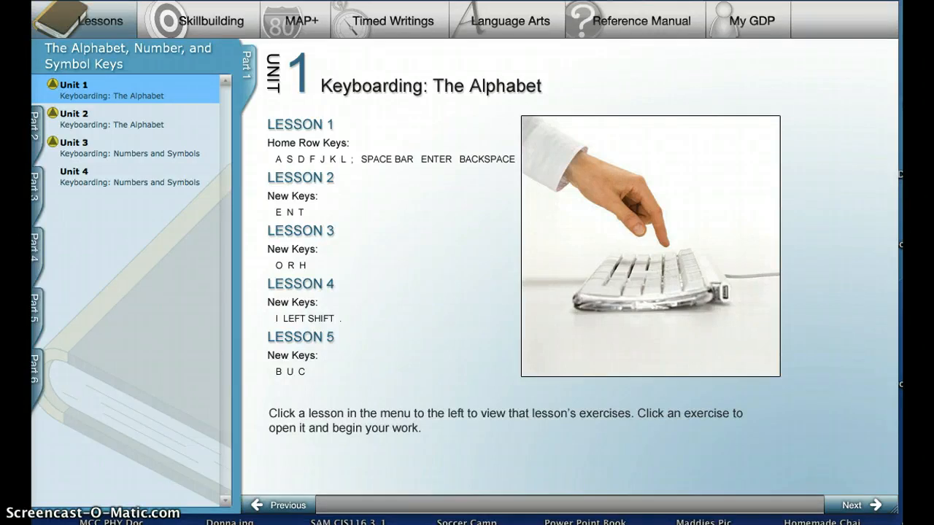
mouse_move(129, 119)
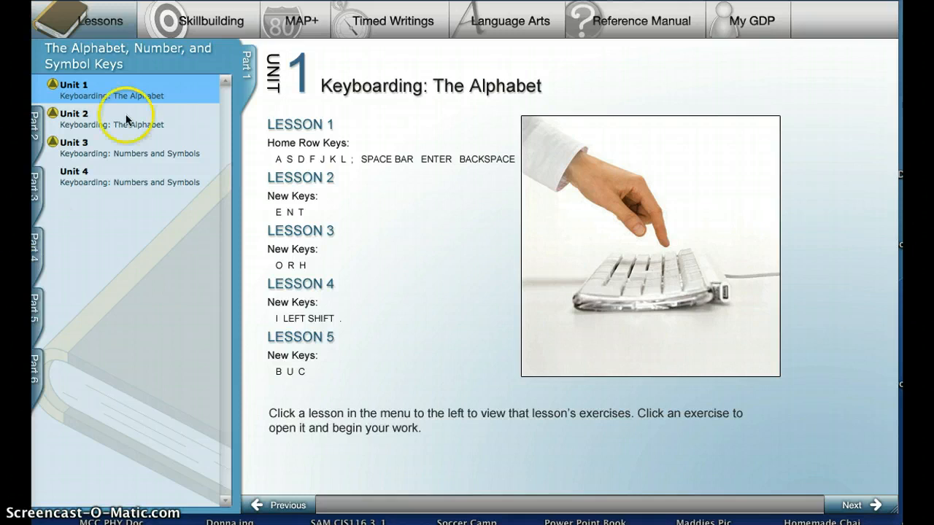
mouse_move(123, 32)
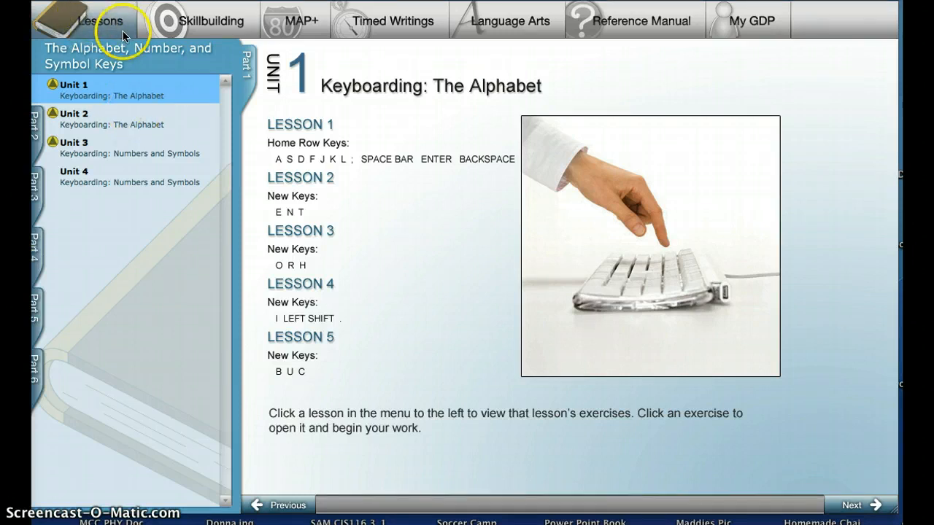
mouse_move(755, 10)
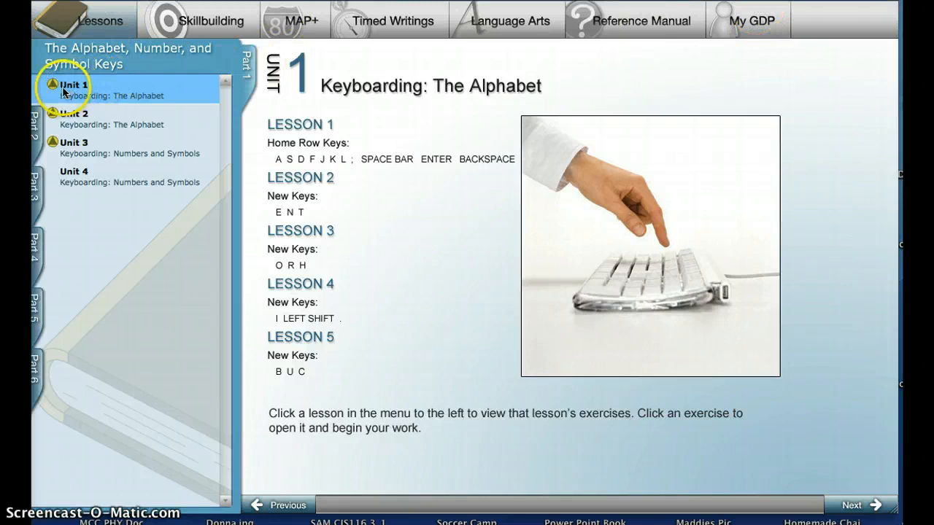
mouse_move(114, 79)
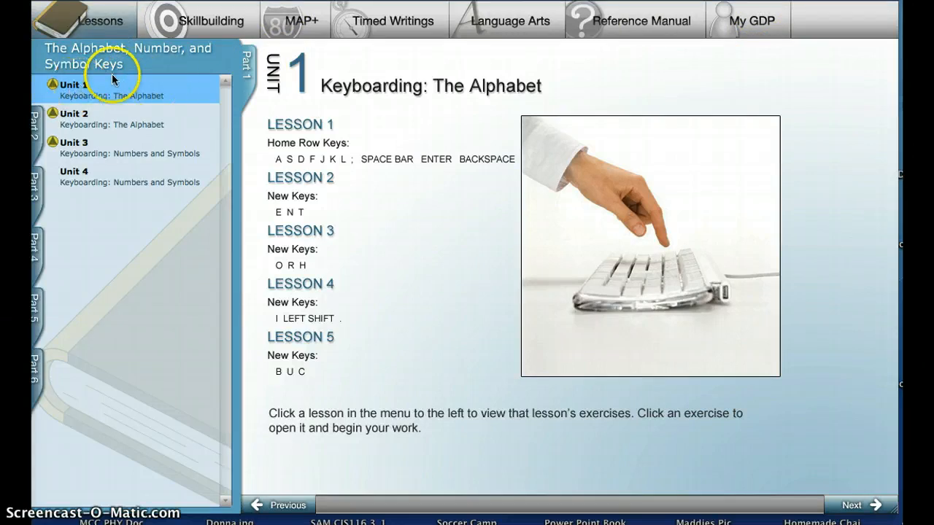
mouse_move(41, 131)
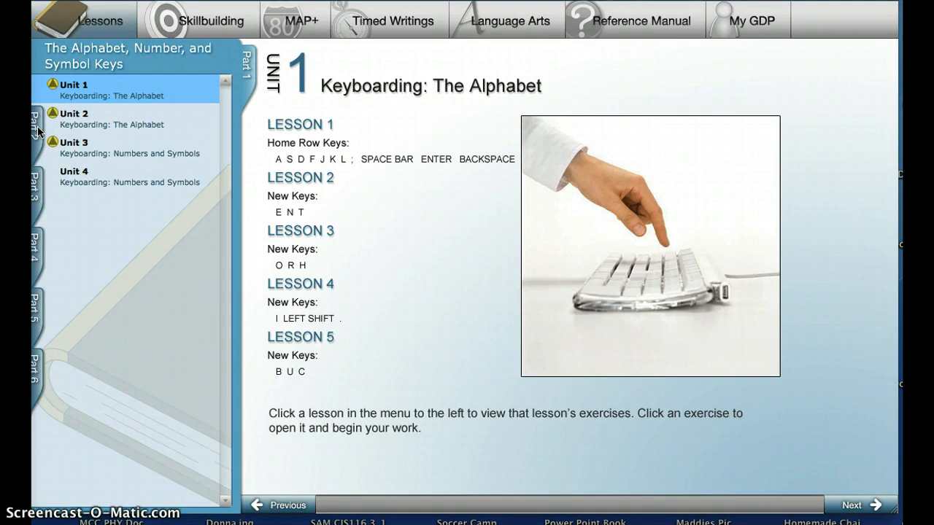
View Part 2 Basic Business Documents goals, then expand Unit 1 to list Lesson 2's exercises.
left_click(34, 130)
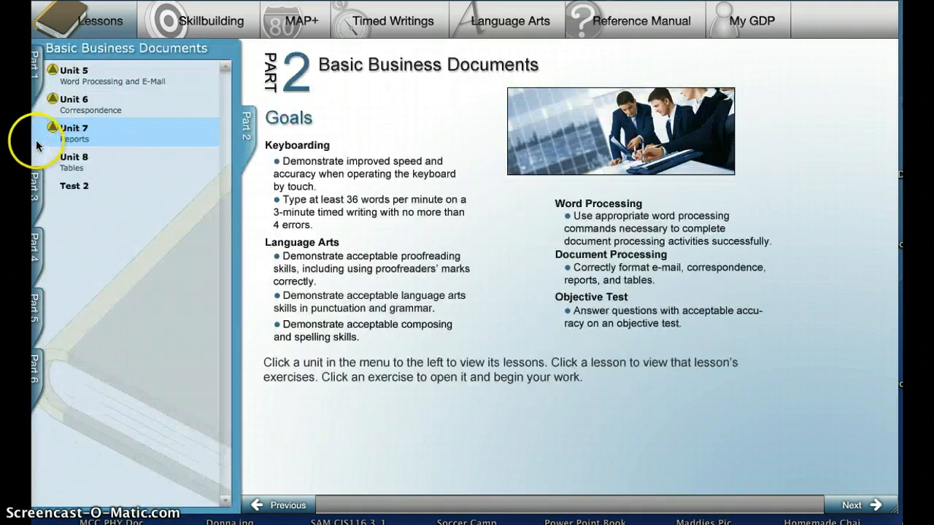
mouse_move(41, 80)
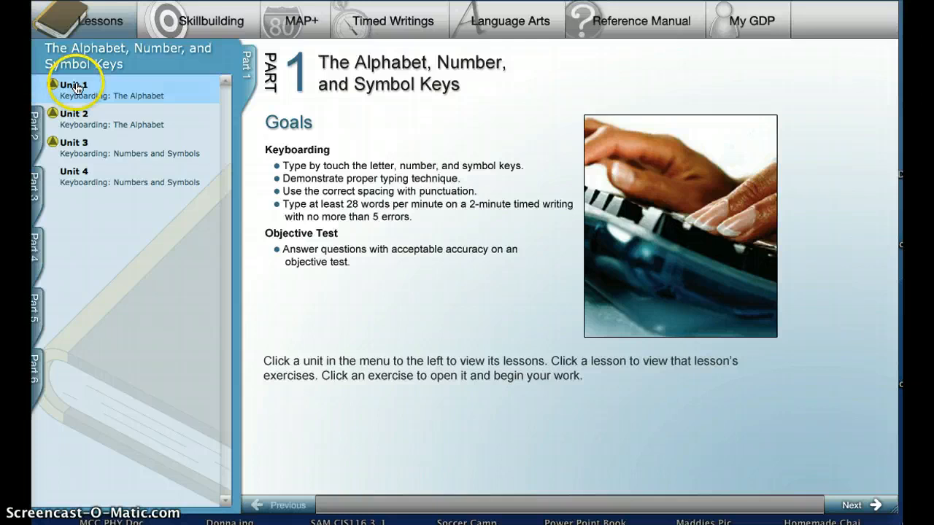
left_click(75, 84)
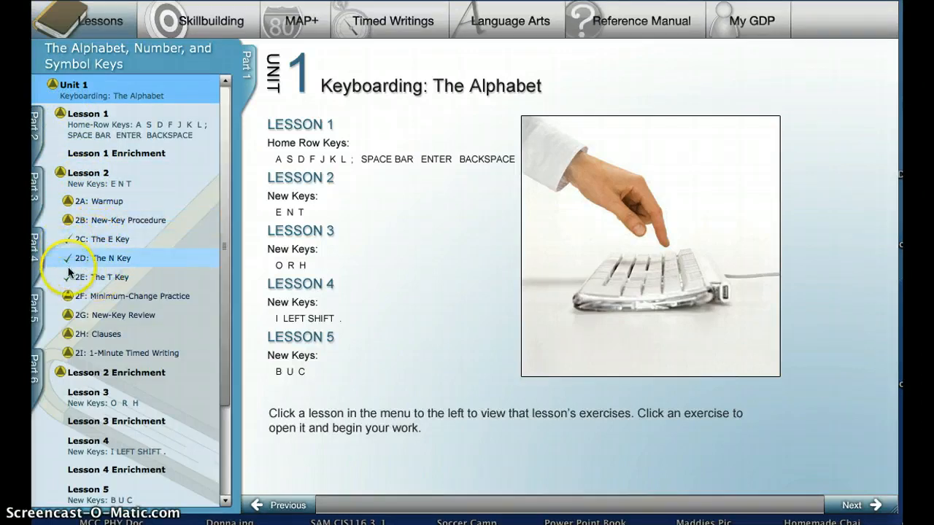
Expand Lesson 1: Home-Row Keys, showing its goals and exercises 1A through 1J.
left_click(100, 201)
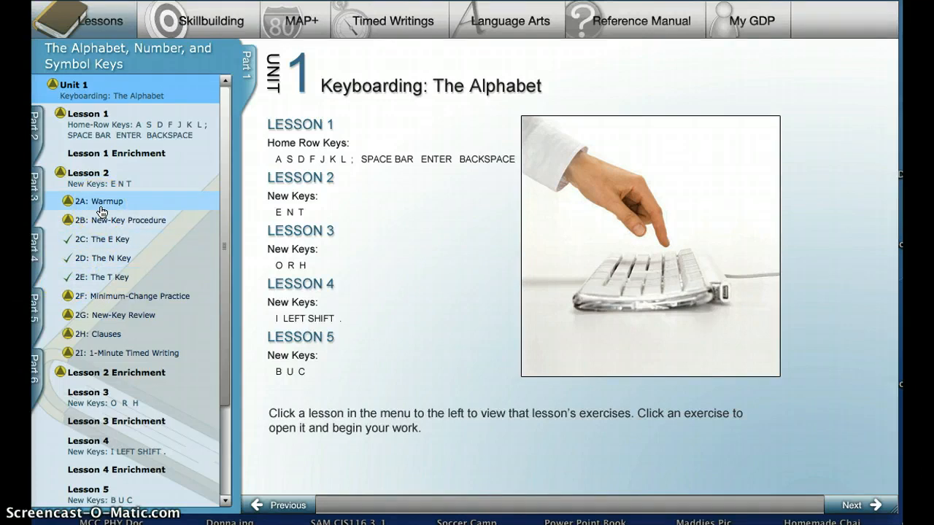
left_click(87, 114)
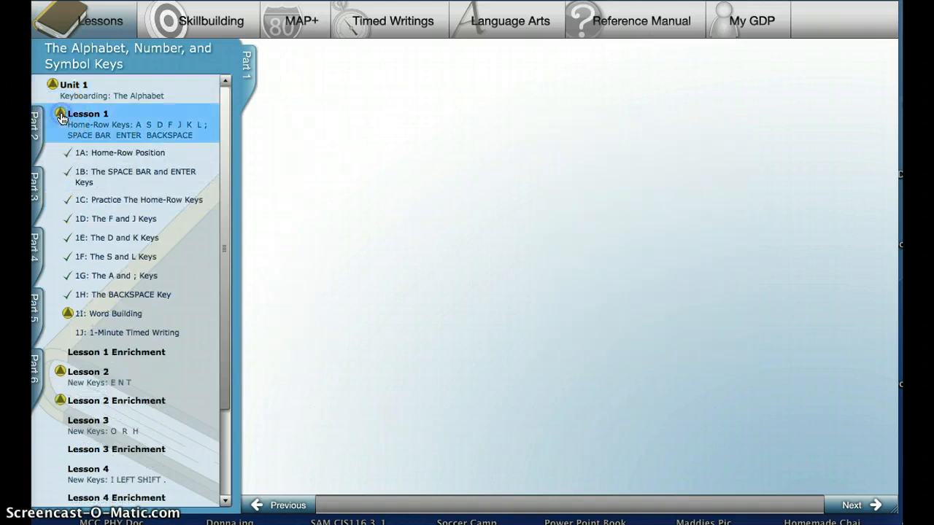
left_click(88, 114)
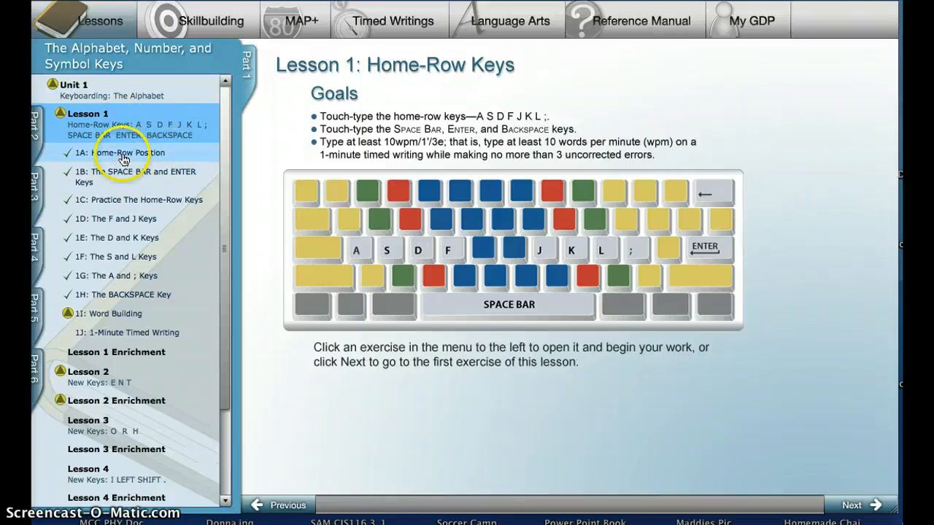
mouse_move(558, 318)
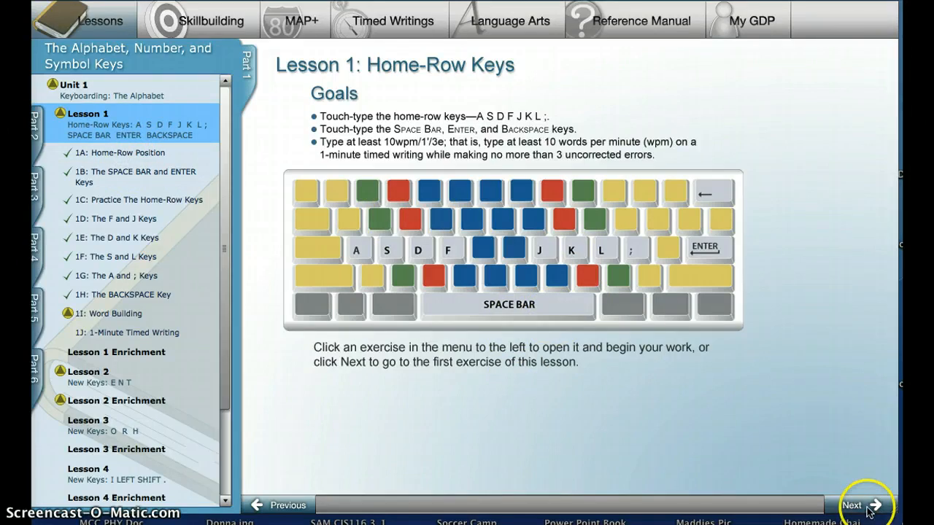
Advance through Lesson 1A to exercise 1C and place the cursor in its typing box.
left_click(861, 505)
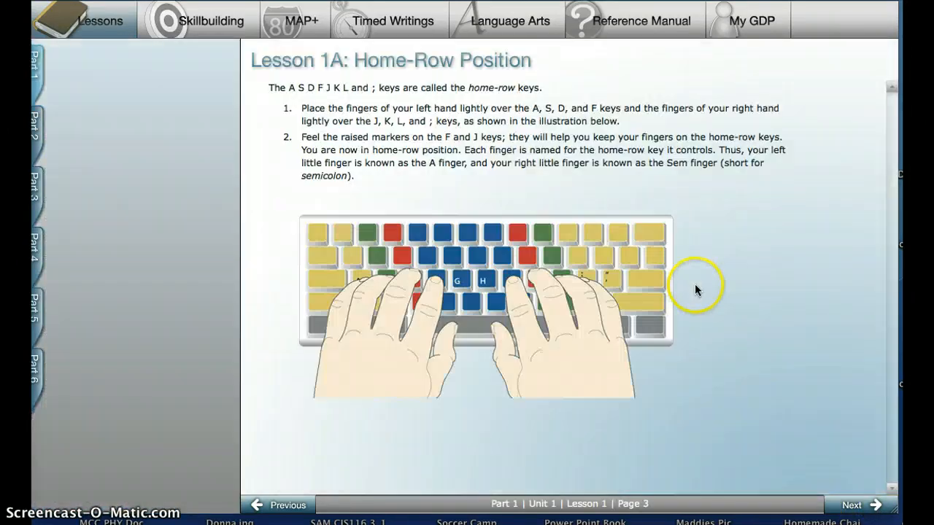
mouse_move(776, 417)
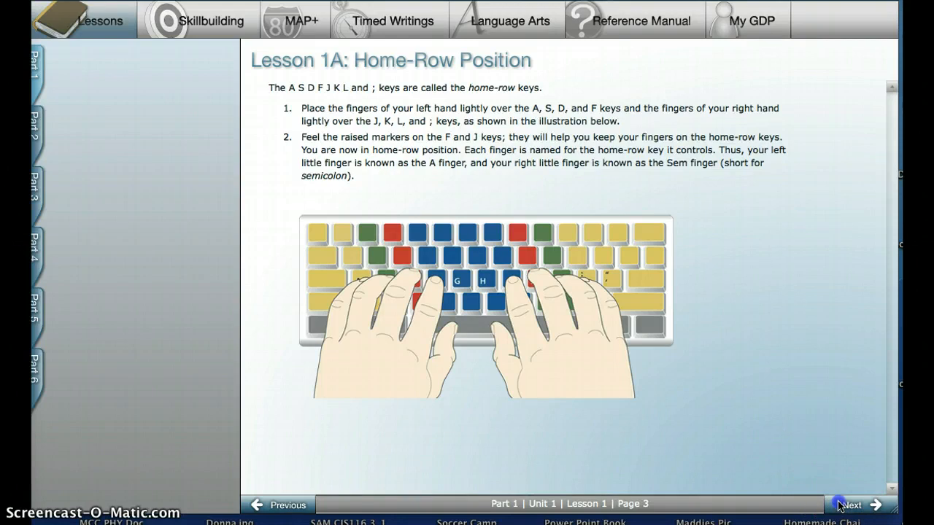
left_click(860, 504)
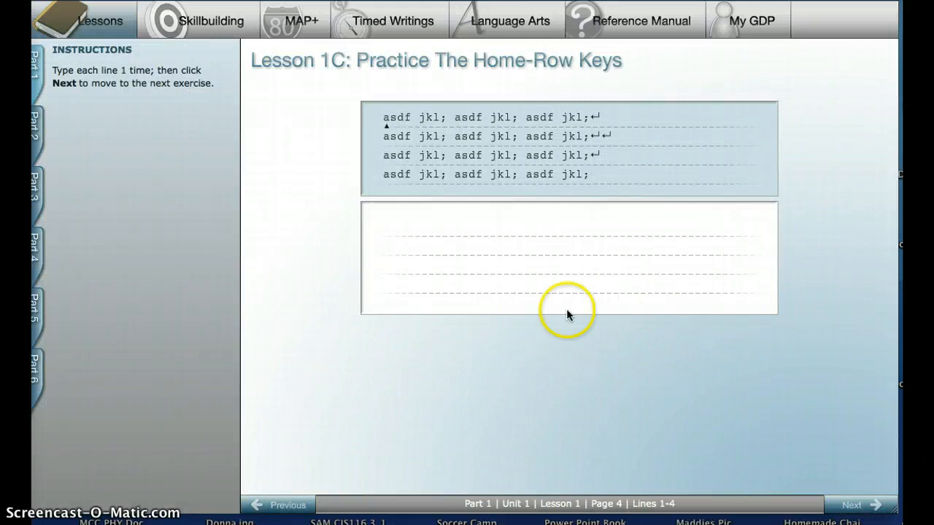
left_click(532, 230)
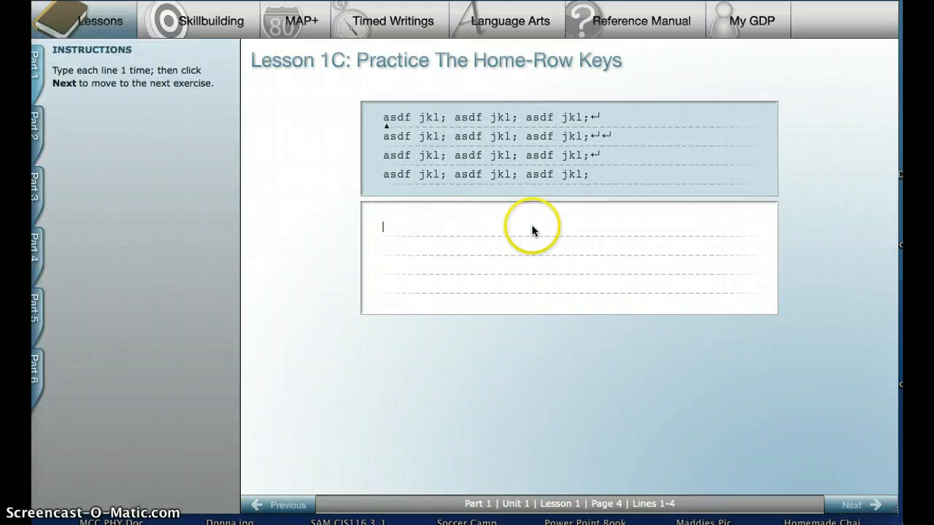
mouse_move(285, 114)
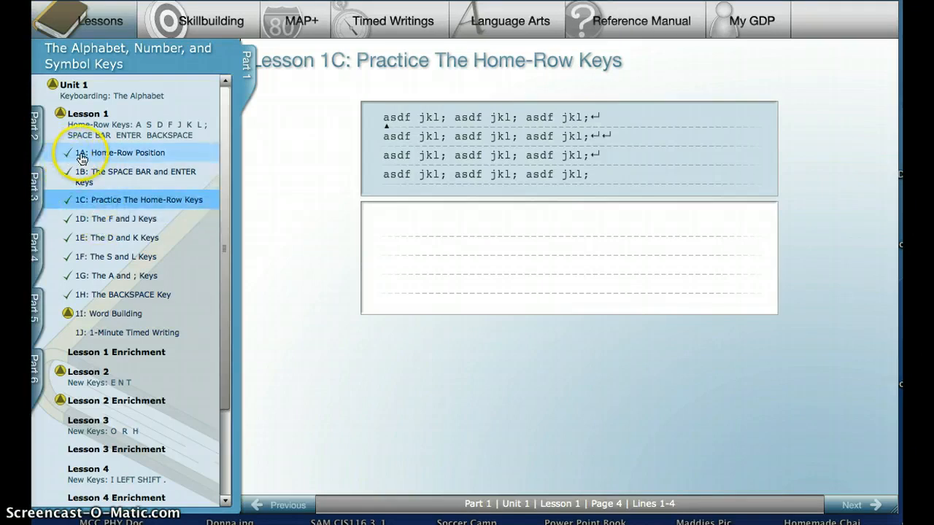
mouse_move(82, 297)
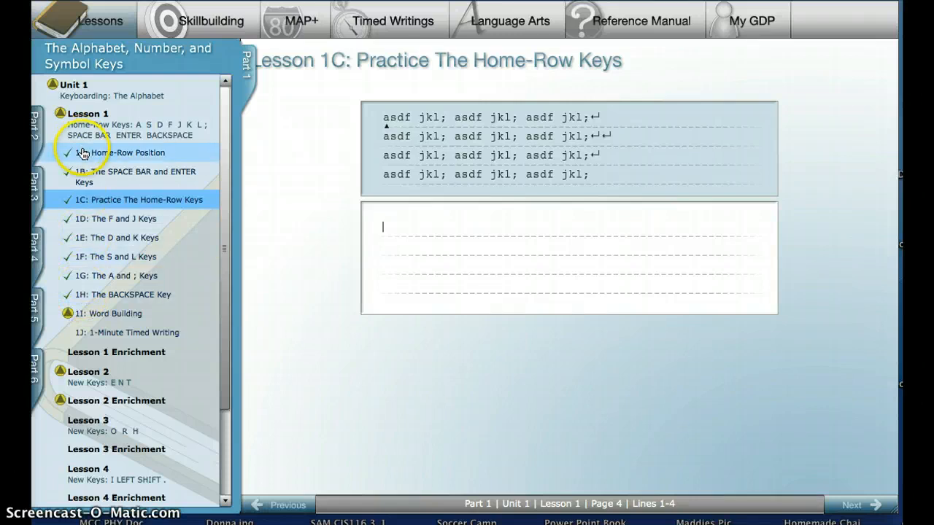
mouse_move(85, 284)
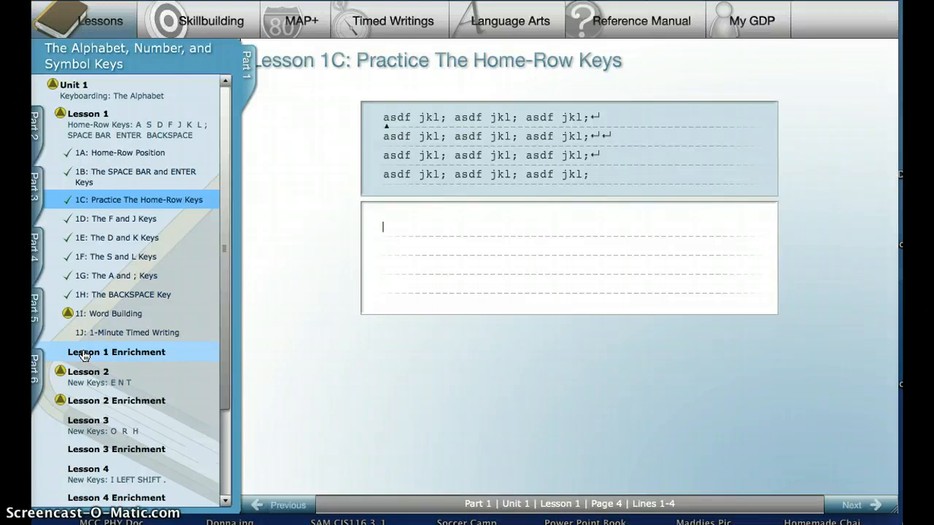
mouse_move(131, 211)
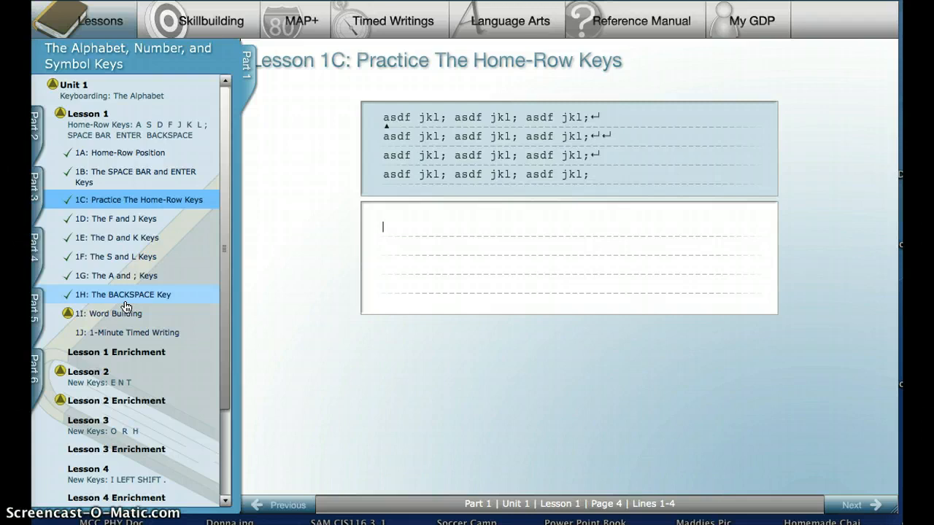
Close the Lessons panel and show the Student Portfolio listing completed lessons 1A, 2E, 2D, 2C.
left_click(135, 332)
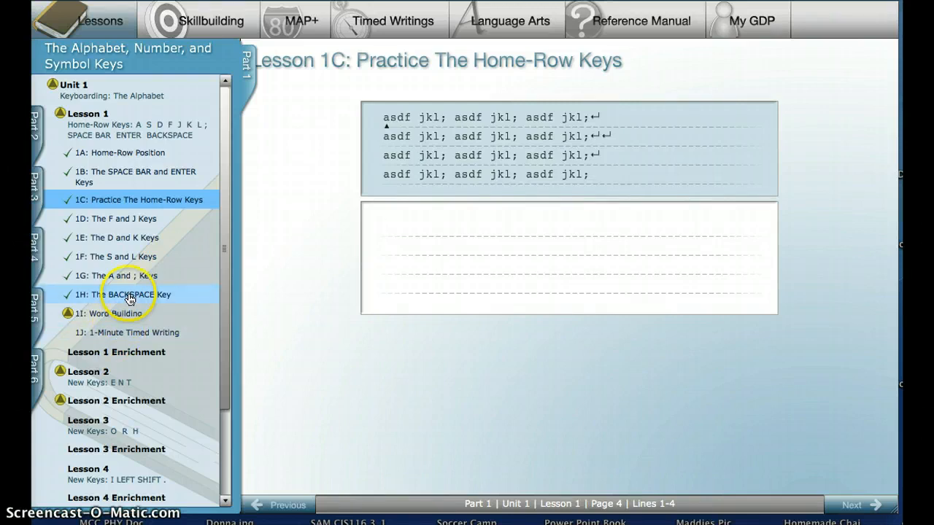
mouse_move(134, 193)
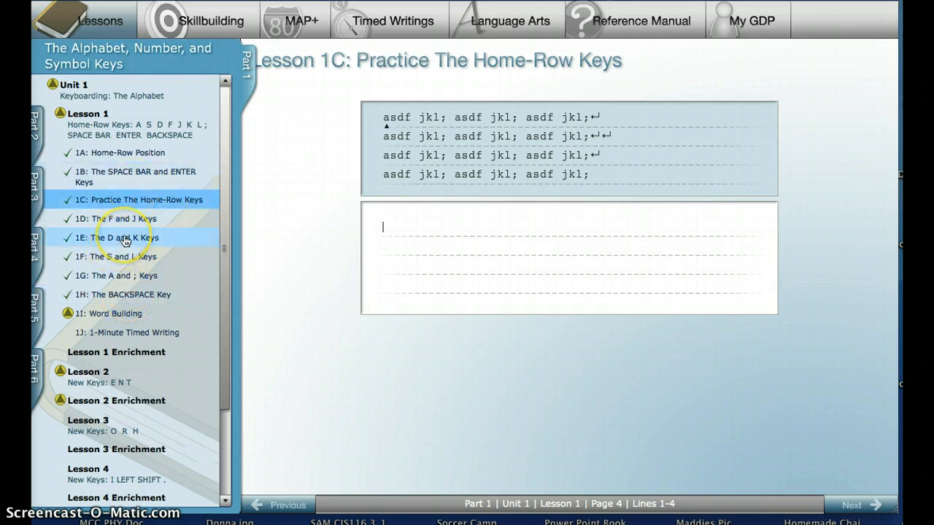
mouse_move(189, 210)
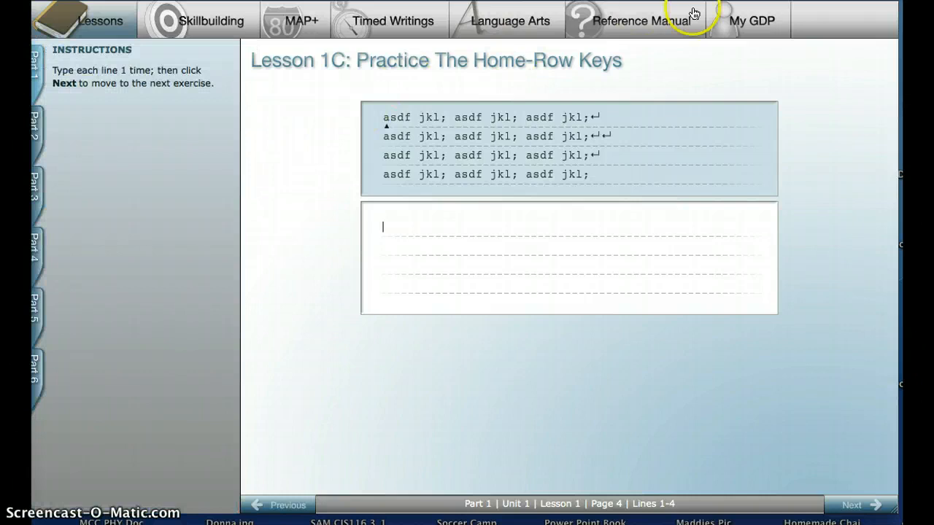
mouse_move(745, 17)
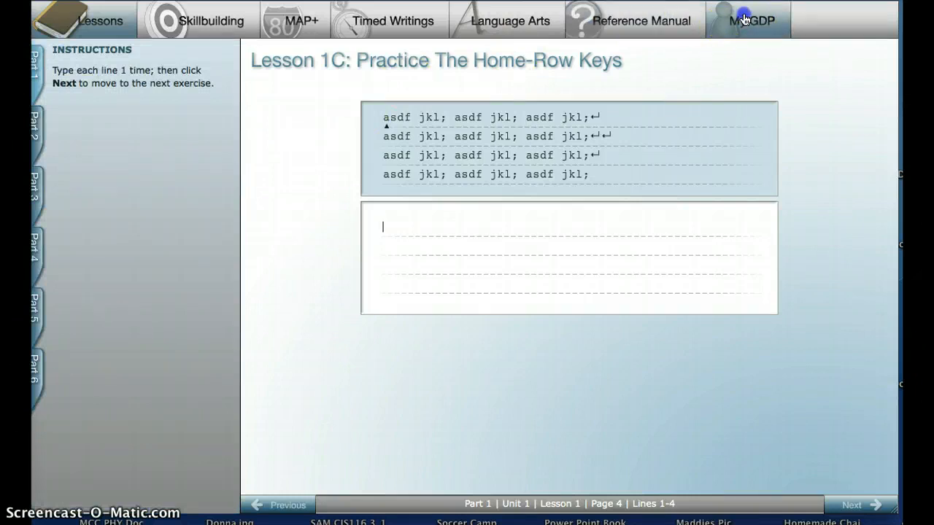
left_click(750, 20)
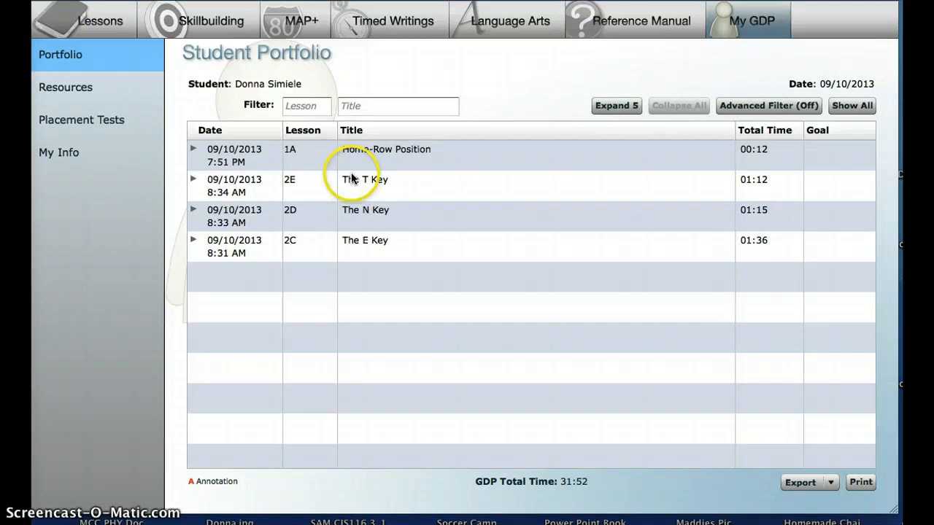
mouse_move(306, 260)
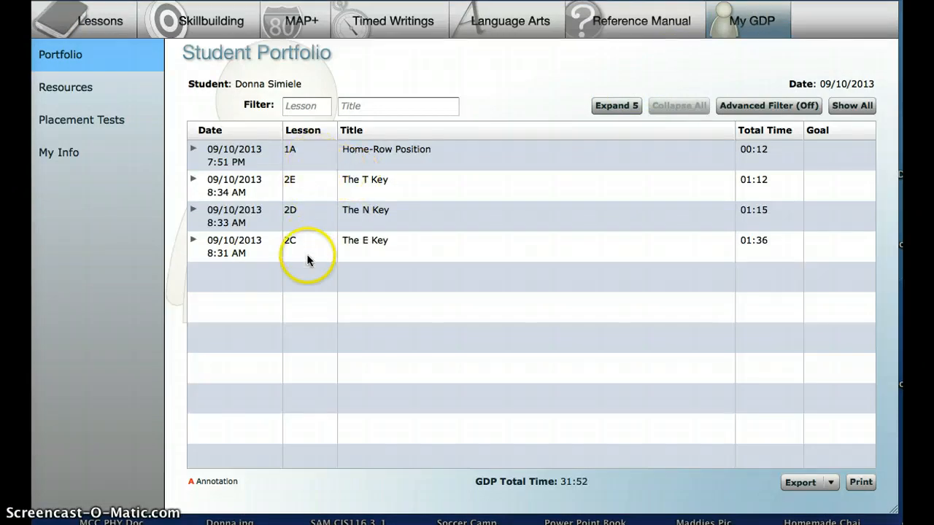
mouse_move(743, 175)
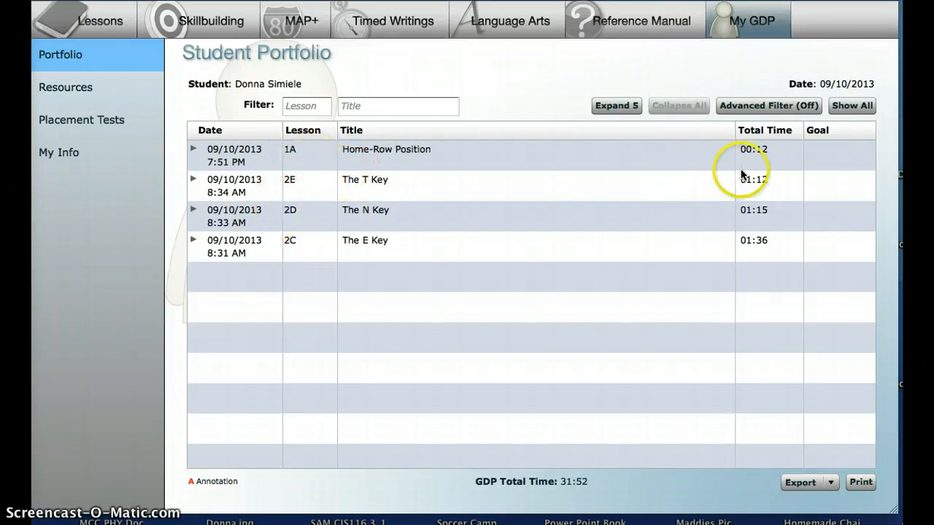
mouse_move(766, 245)
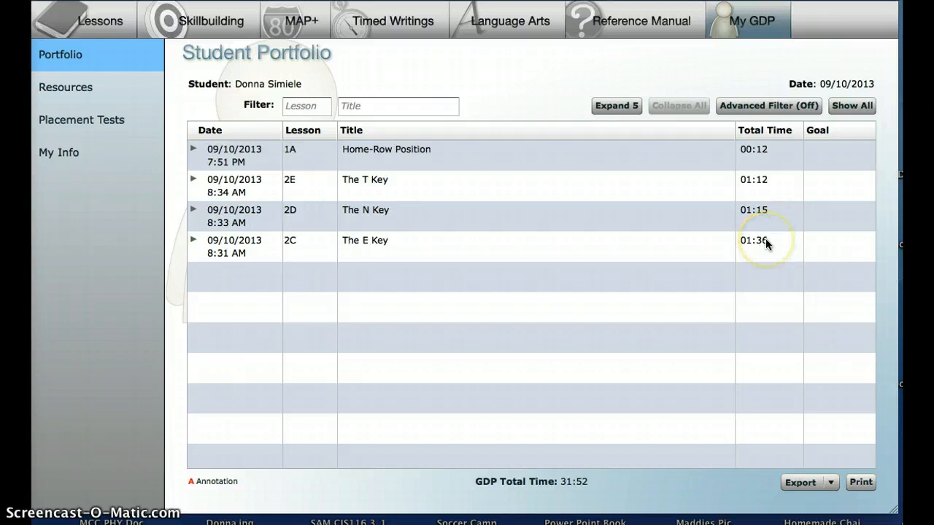
mouse_move(631, 253)
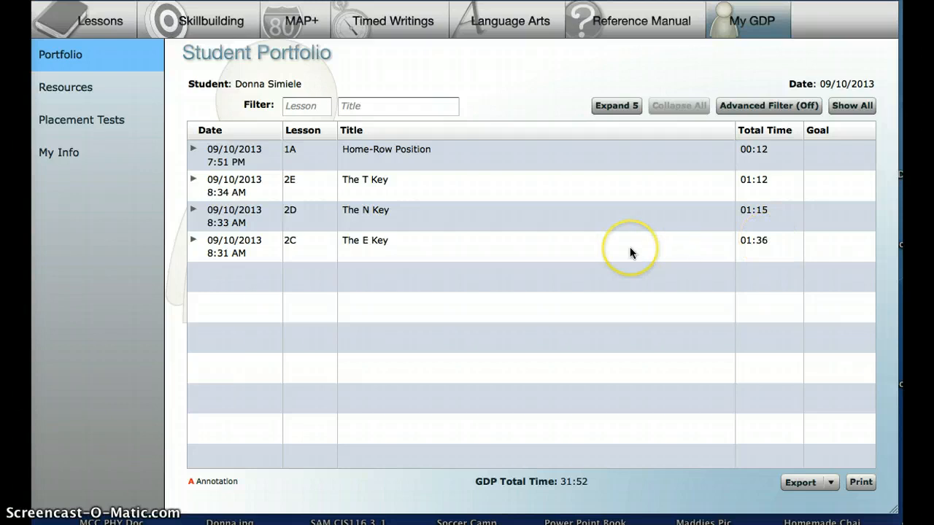
mouse_move(632, 254)
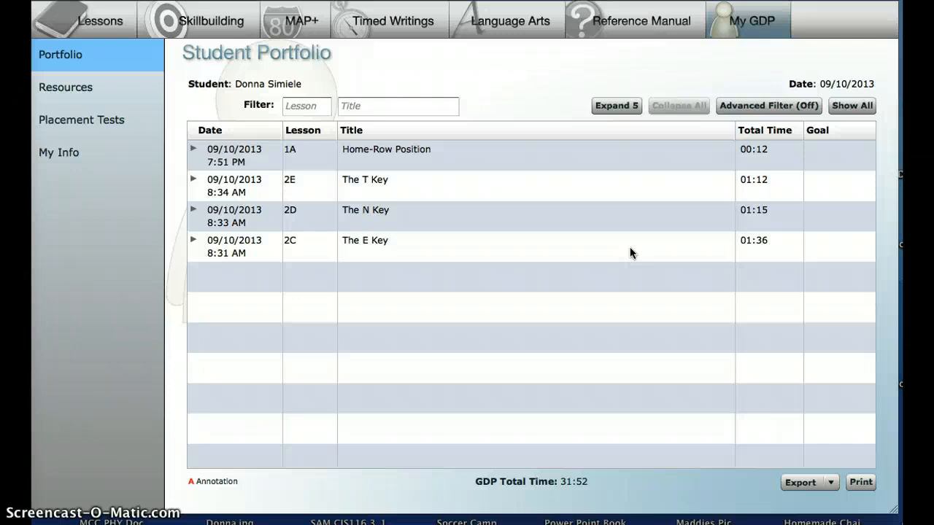
mouse_move(494, 193)
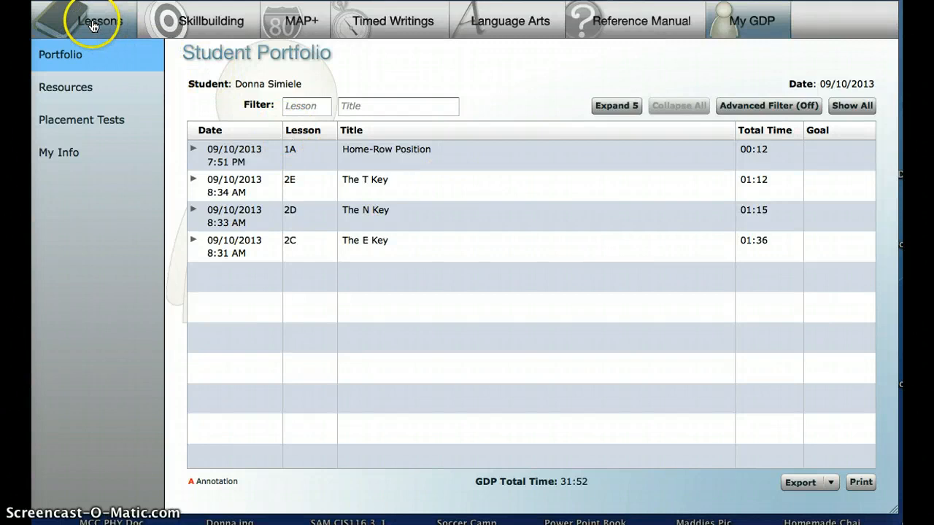
Return from the portfolio to Lesson 1C with its home-row hand position illustration.
left_click(99, 20)
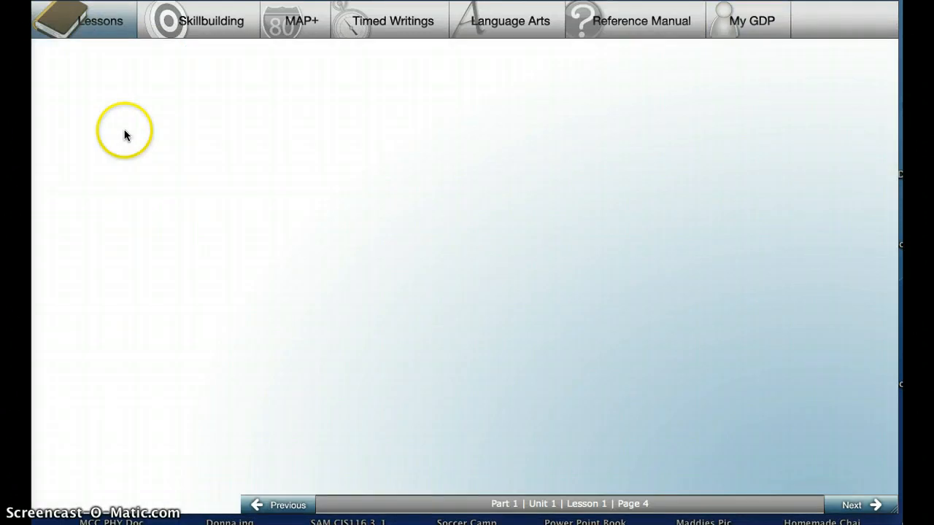
left_click(99, 21)
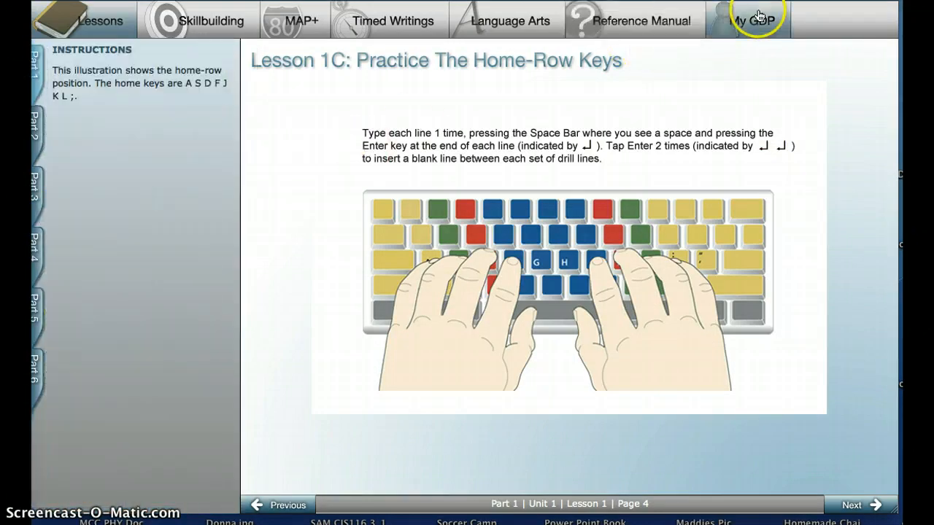
mouse_move(756, 20)
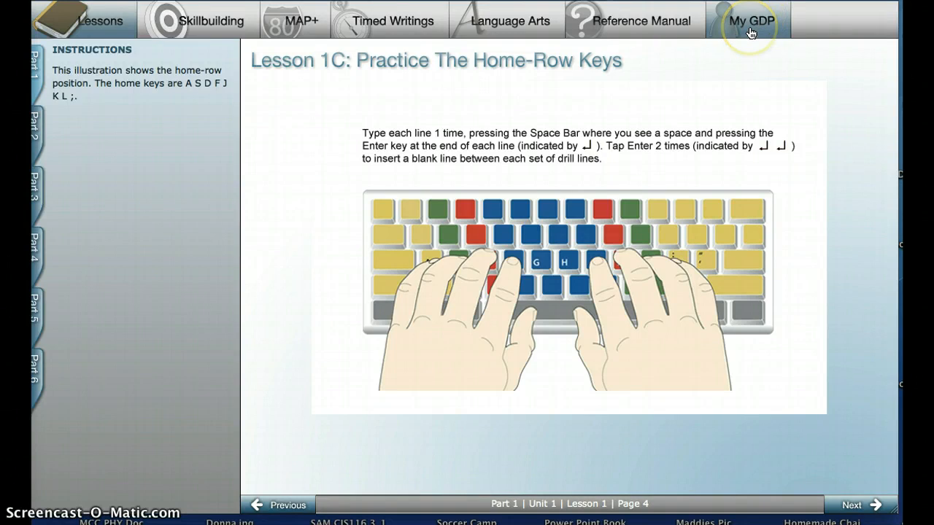
mouse_move(750, 33)
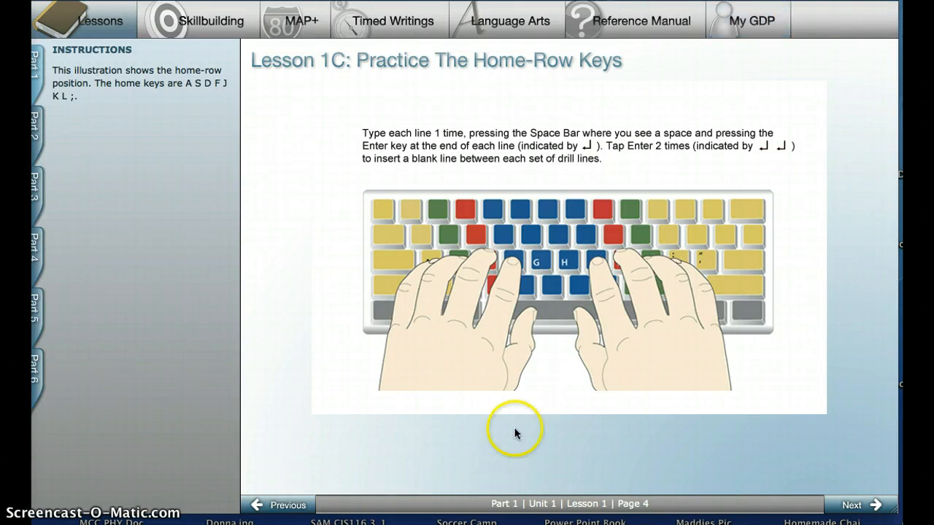
mouse_move(820, 493)
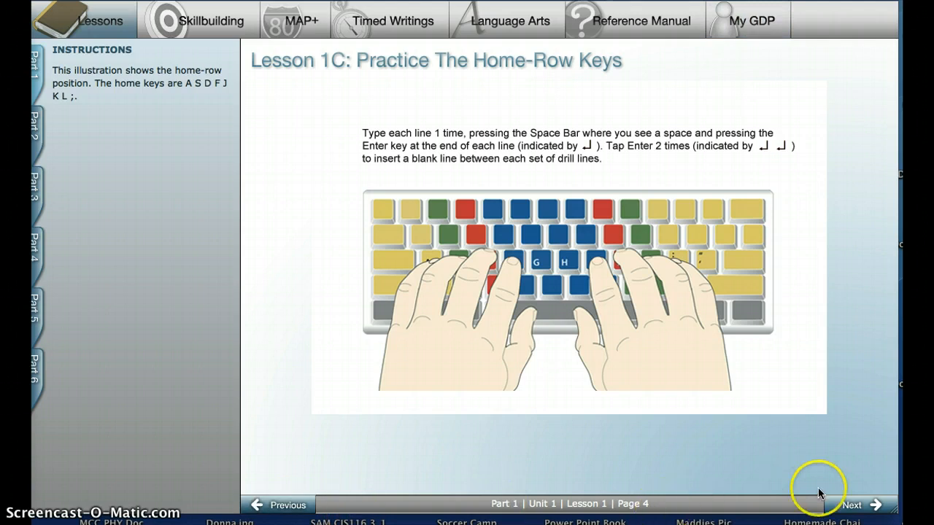
mouse_move(684, 426)
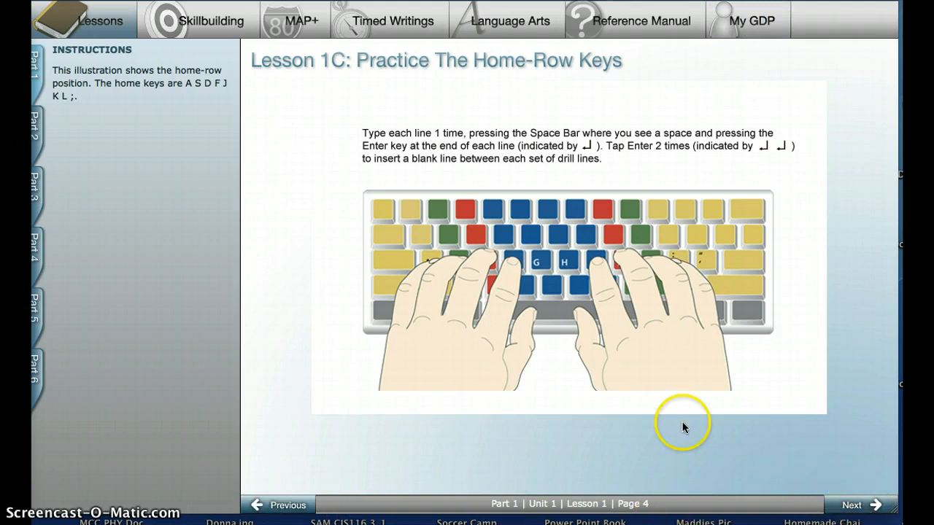
mouse_move(434, 408)
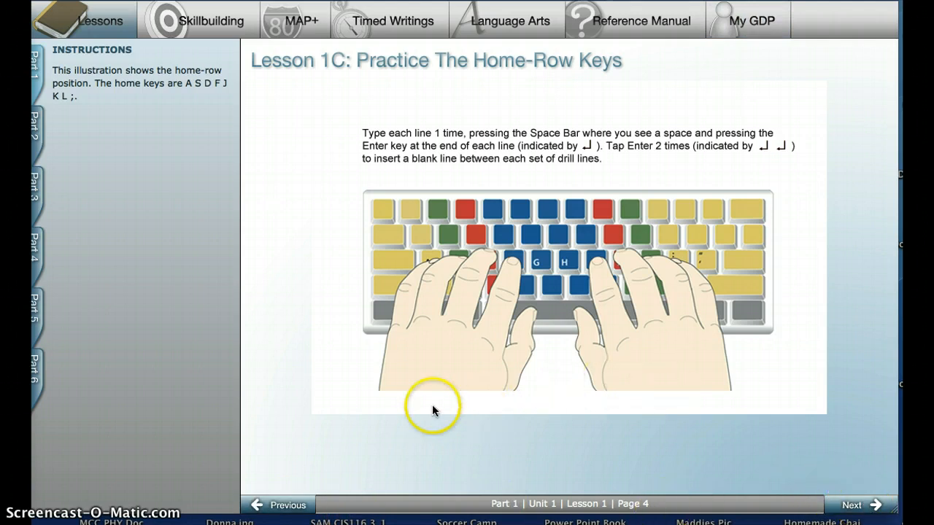